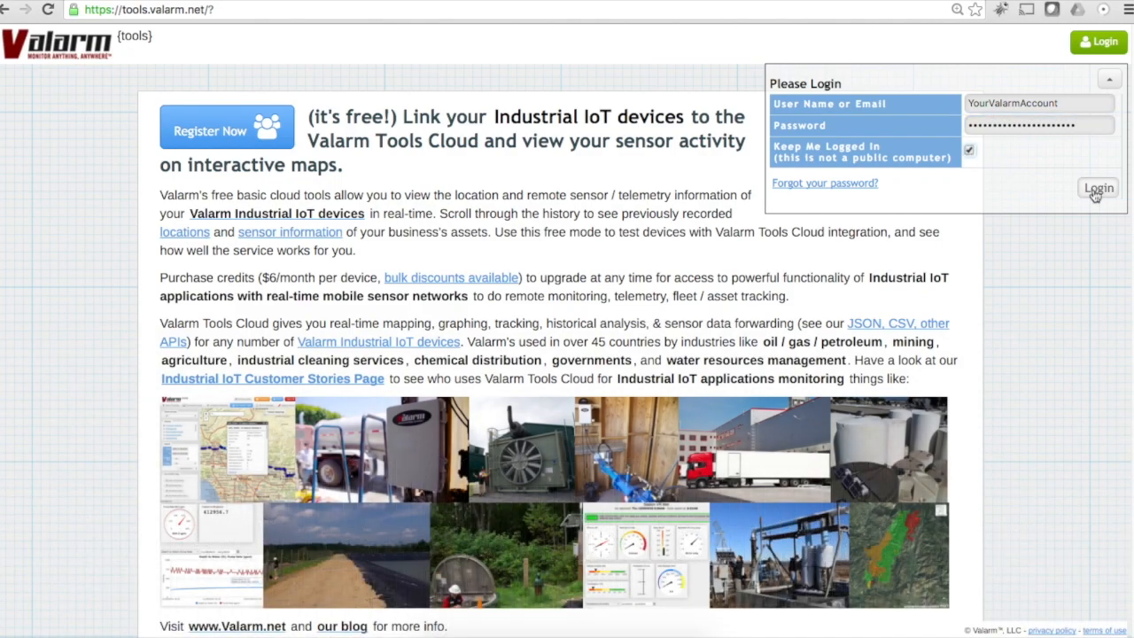
Step: Submit the pre-entered account credentials from the Please Login panel
click(1098, 188)
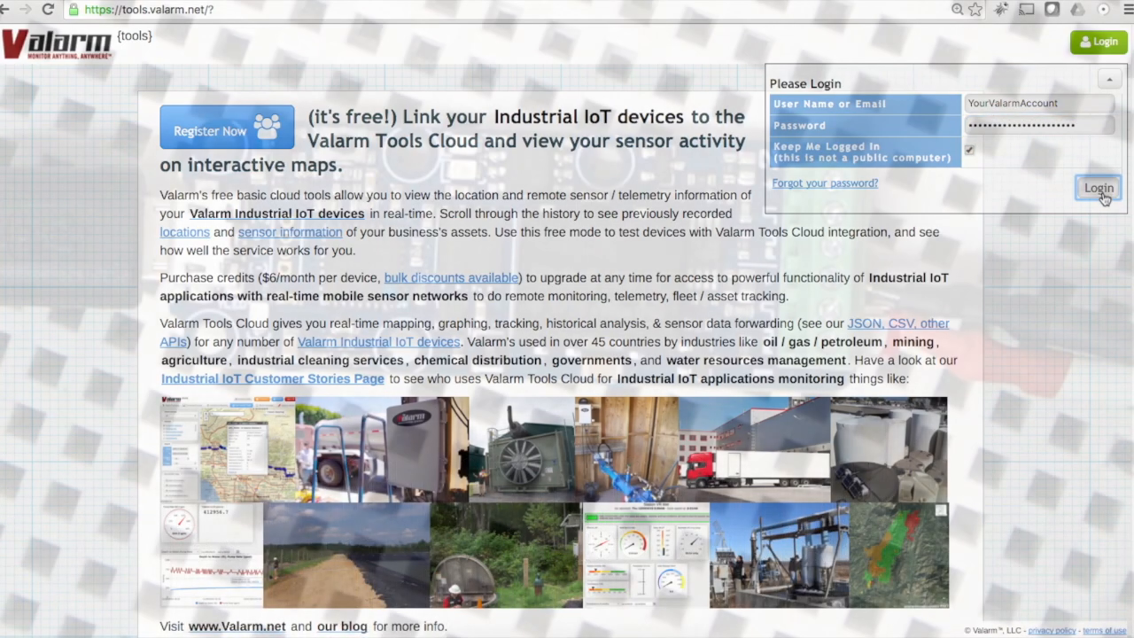
click(1098, 187)
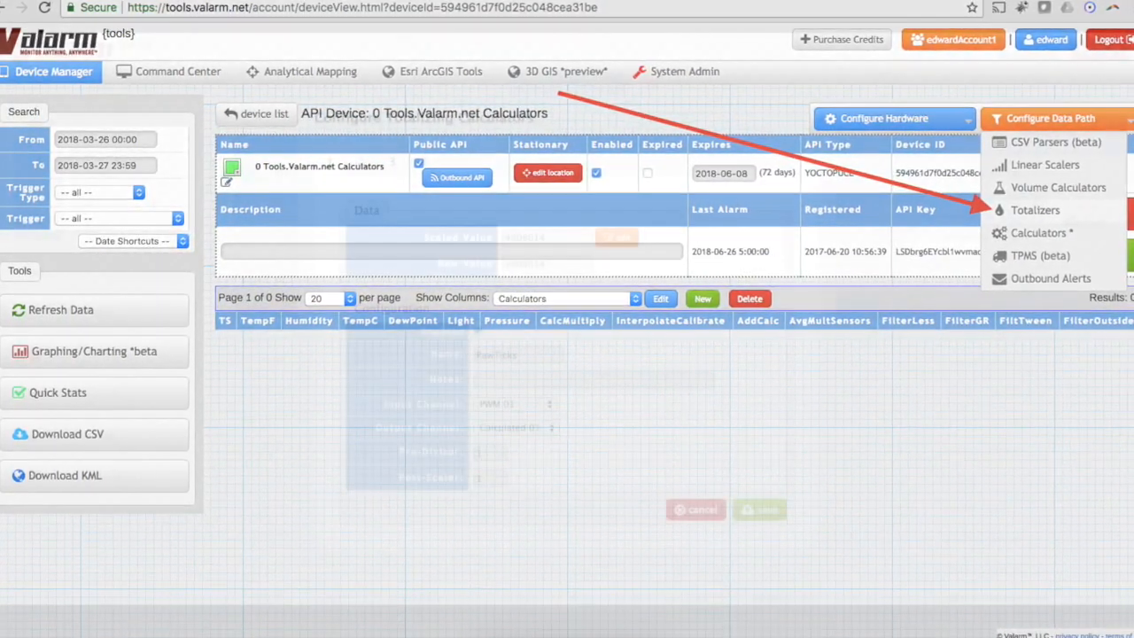
Step: Open Configure Totalizing Calculators for PWM 01, showing the 'RawTicks' totalizer
click(1034, 209)
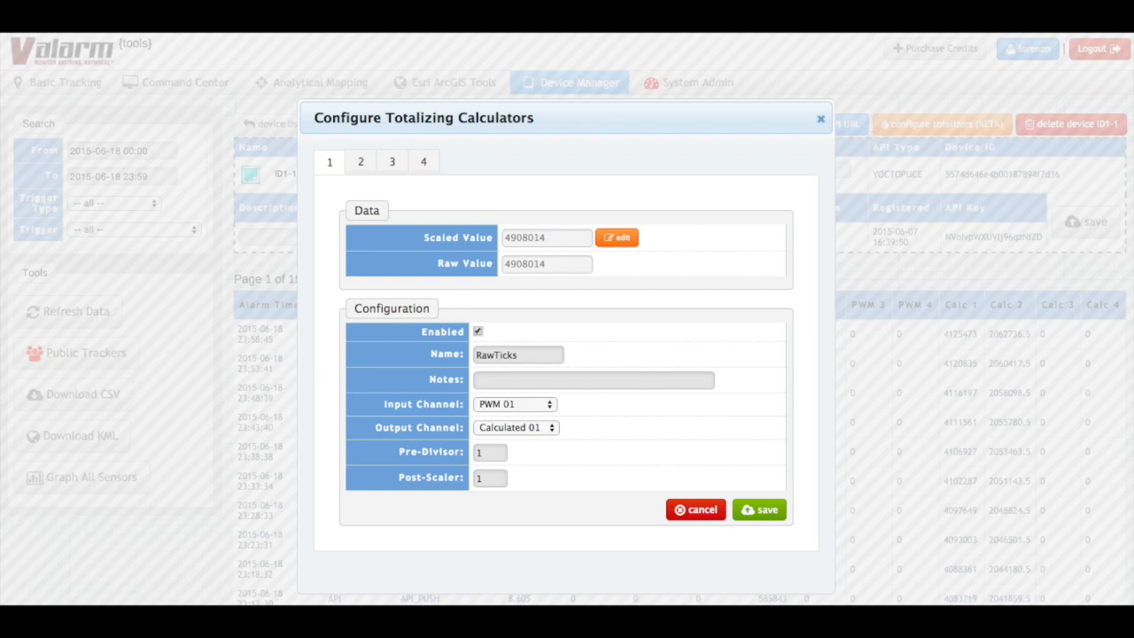